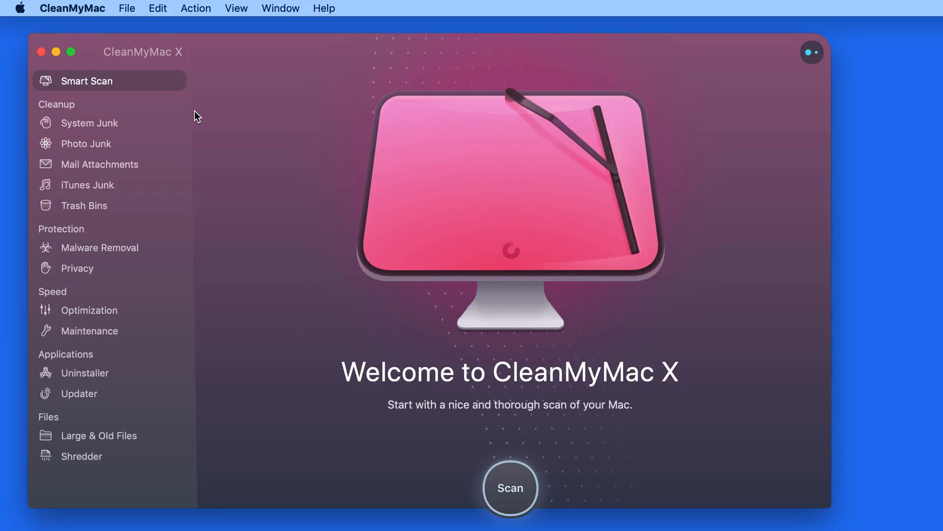
pyautogui.moveTo(194, 450)
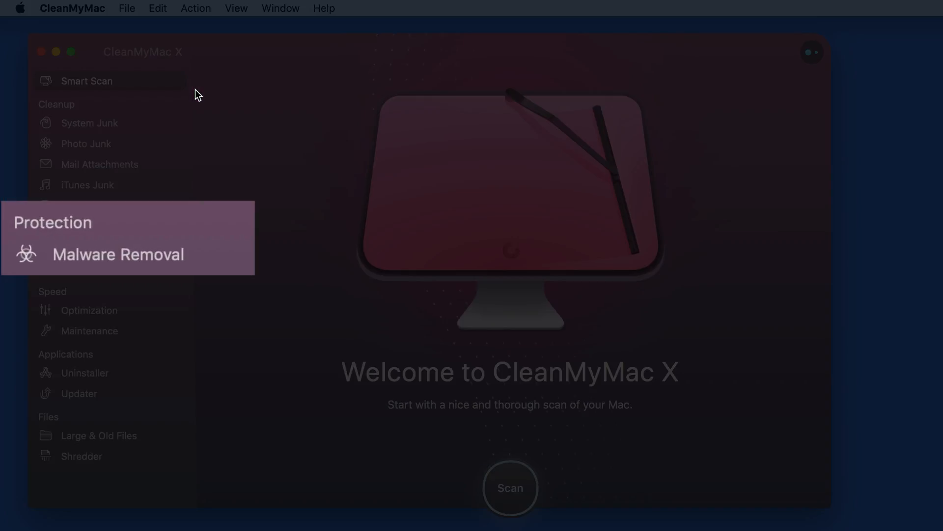
pyautogui.moveTo(117, 286)
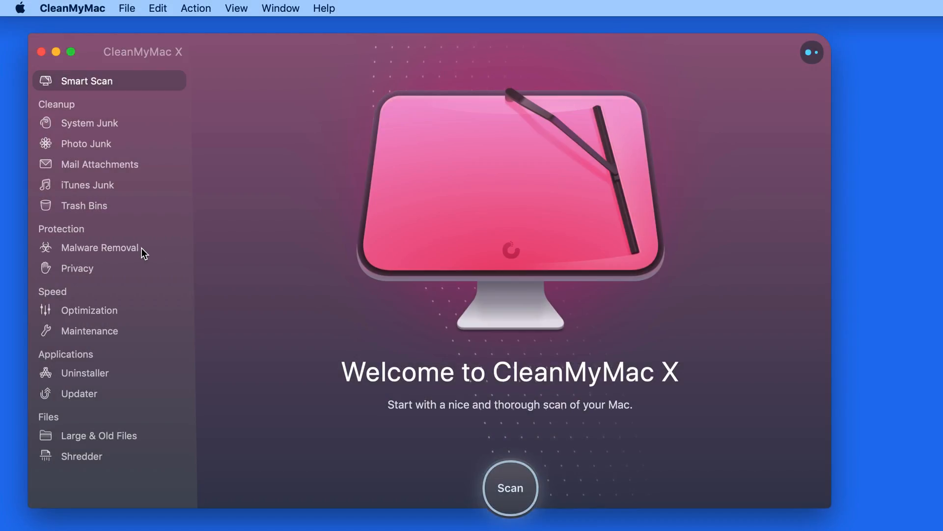
# Step: Run Malware Removal, see the Clean! result, and return to the Smart Scan screen
pyautogui.click(100, 248)
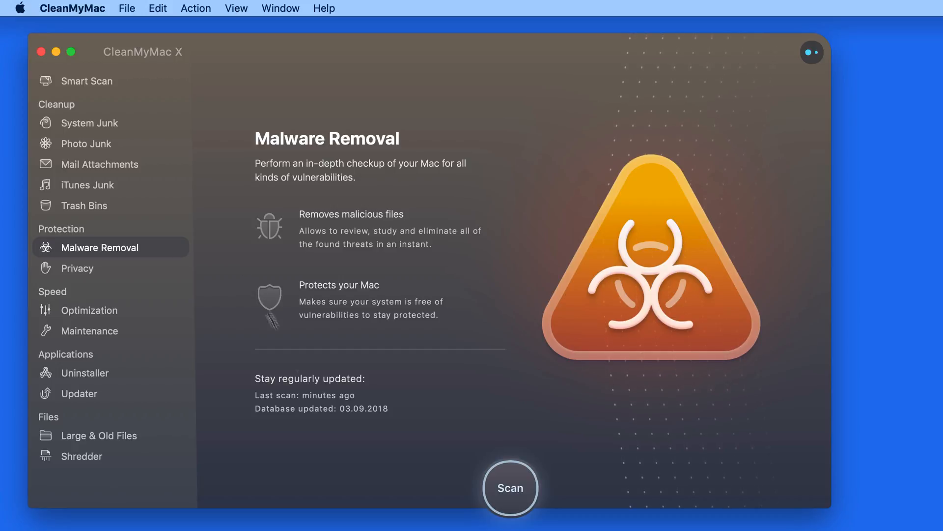
pyautogui.moveTo(462, 480)
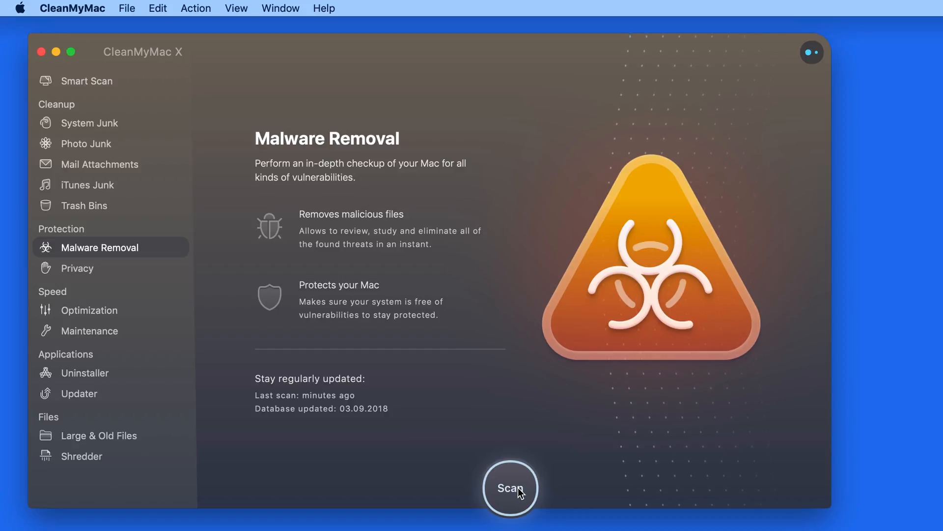
pyautogui.click(510, 487)
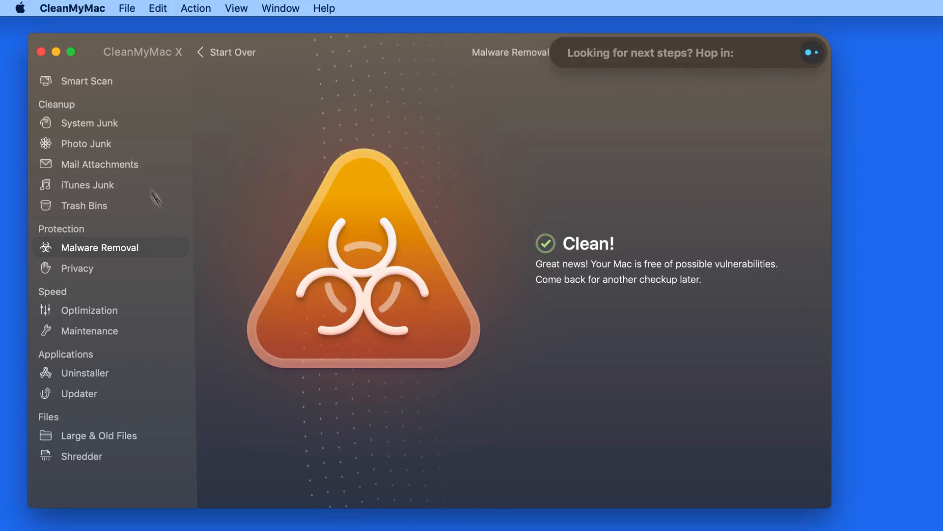
pyautogui.click(87, 81)
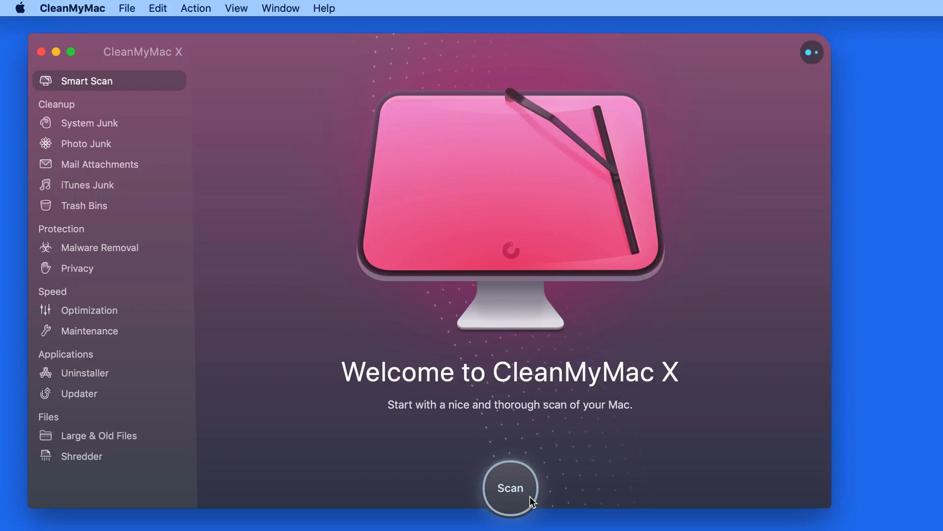
# Step: Run a Smart Scan, review the 2 GB cleanup details with User Cache Files expanded, then return to the summary
pyautogui.click(510, 488)
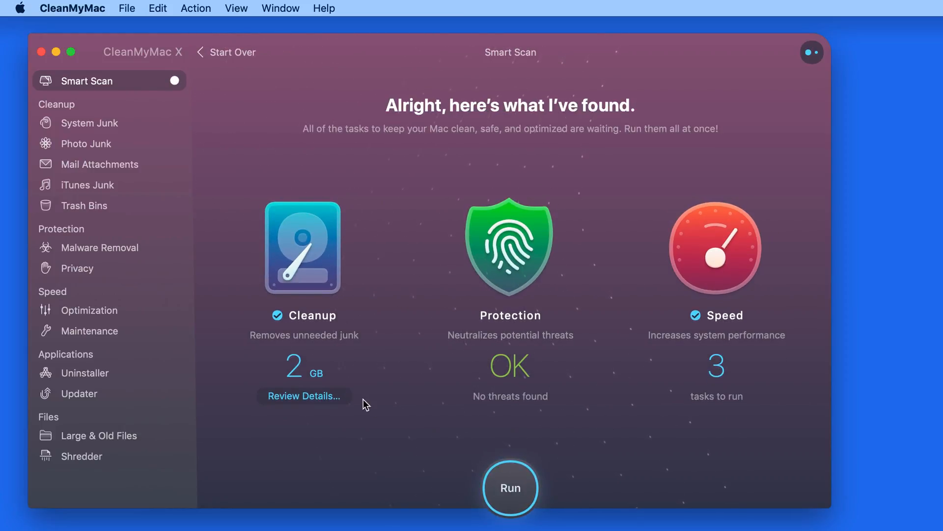
pyautogui.click(304, 396)
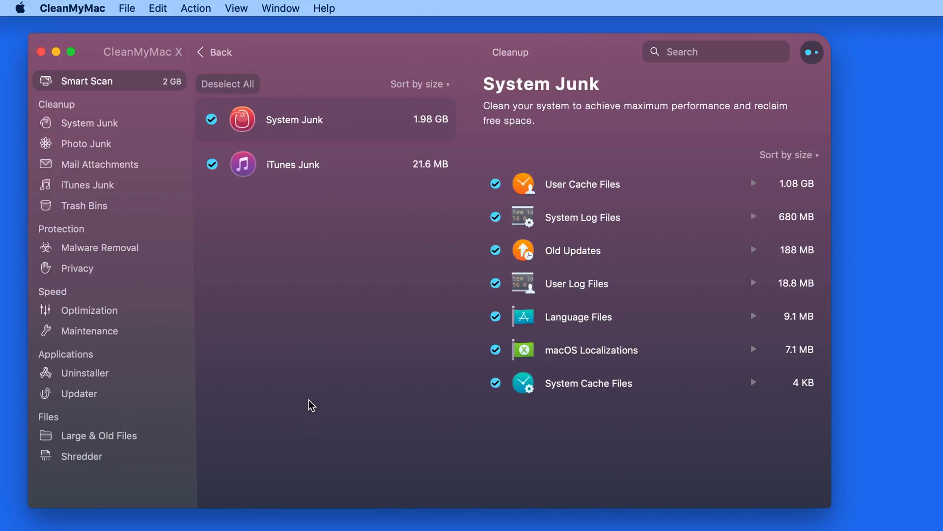
pyautogui.moveTo(352, 178)
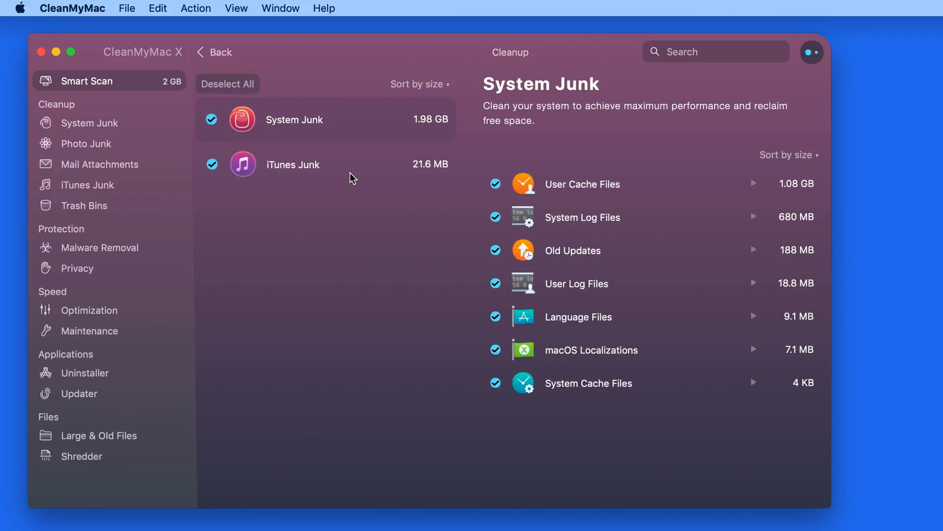
pyautogui.moveTo(511, 406)
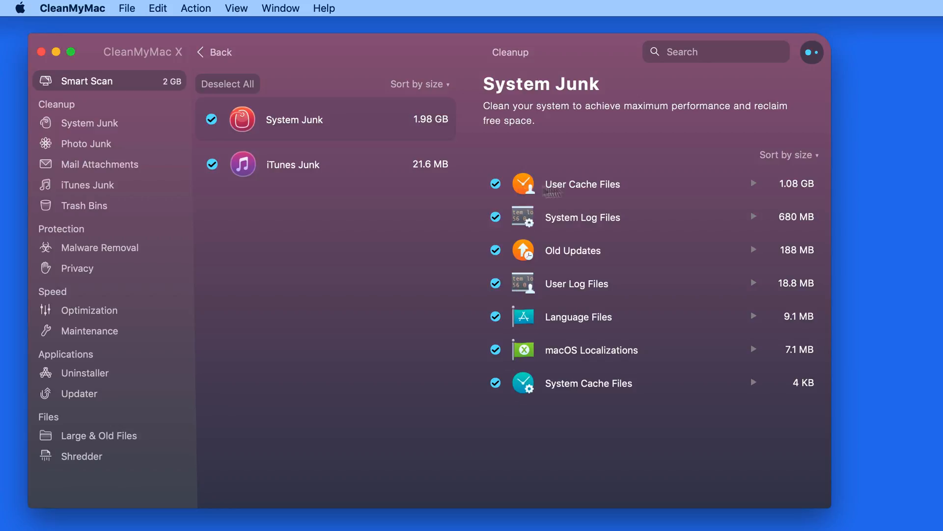
pyautogui.click(754, 184)
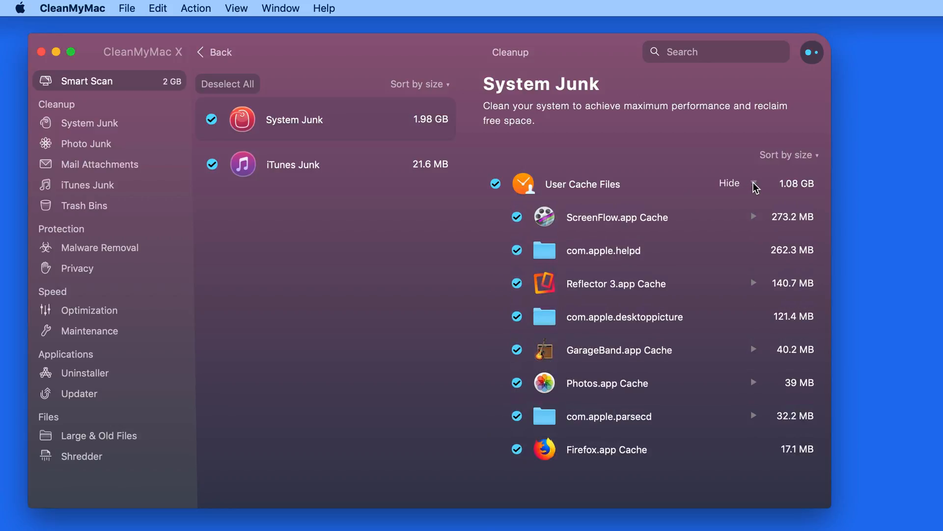
pyautogui.click(728, 184)
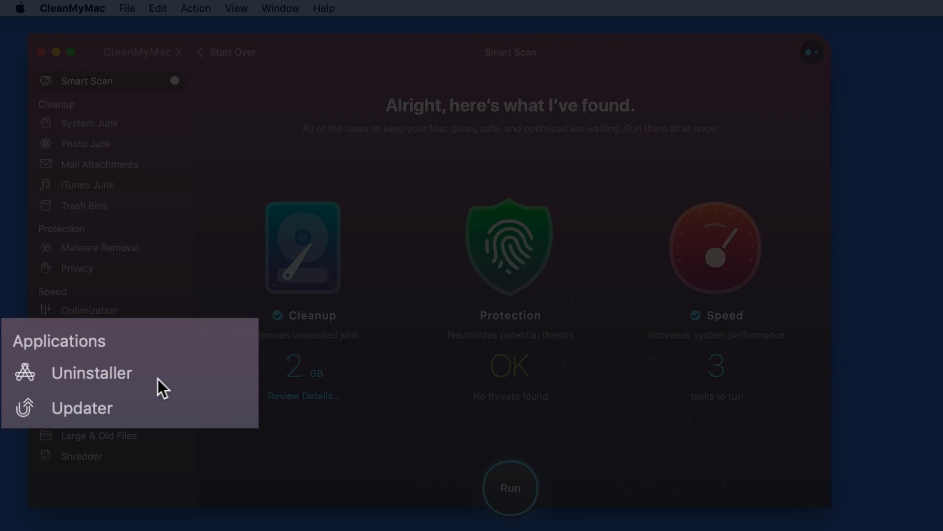
# Step: Show the Uninstaller module listing the 127 installed applications
pyautogui.click(91, 373)
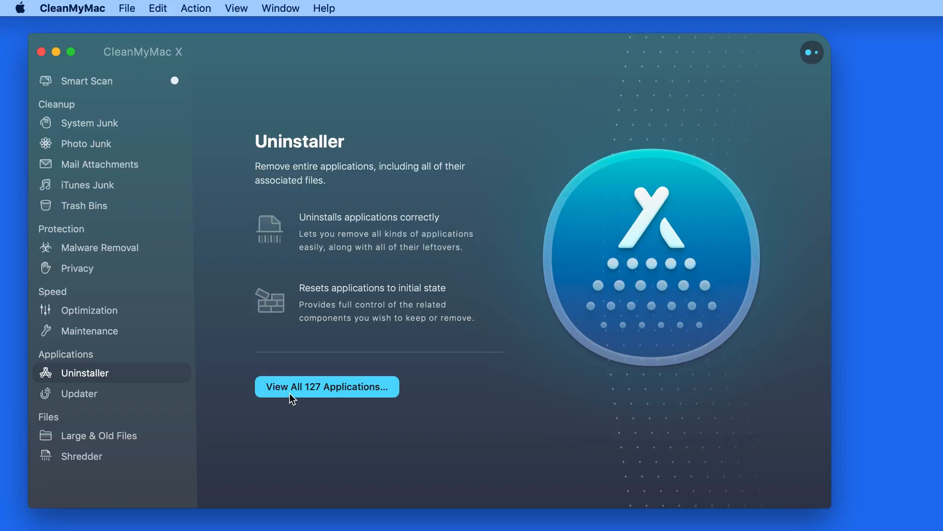
pyautogui.moveTo(105, 405)
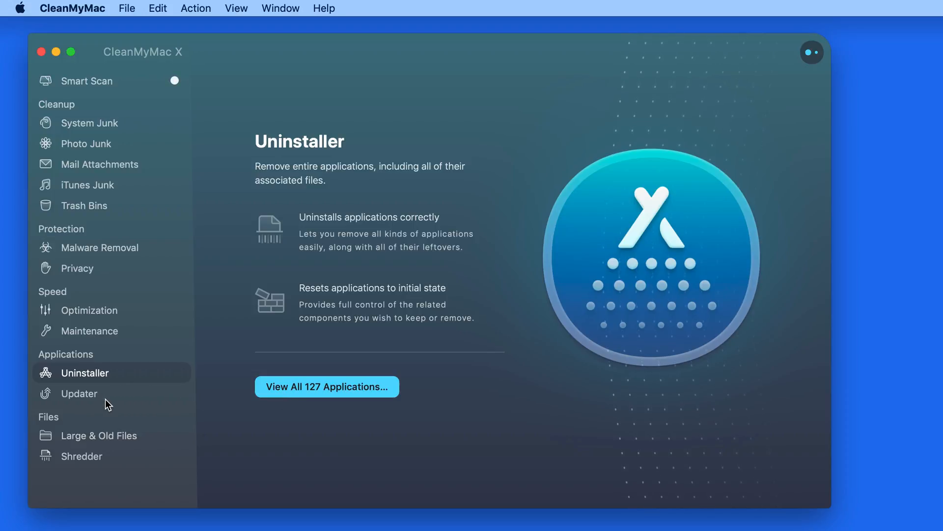
# Step: Update Subler to 1.5.1 from the Updater list, then bring up the menu bar monitor
pyautogui.click(79, 393)
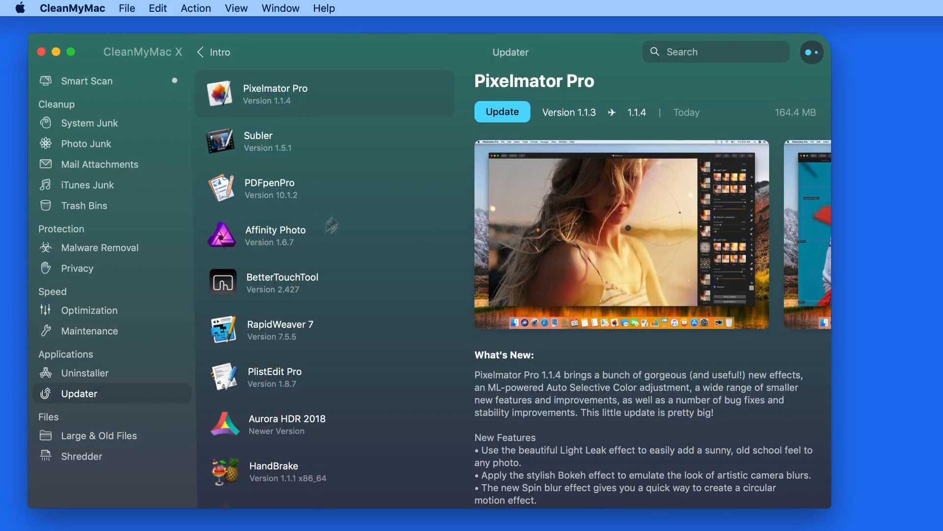
pyautogui.click(325, 140)
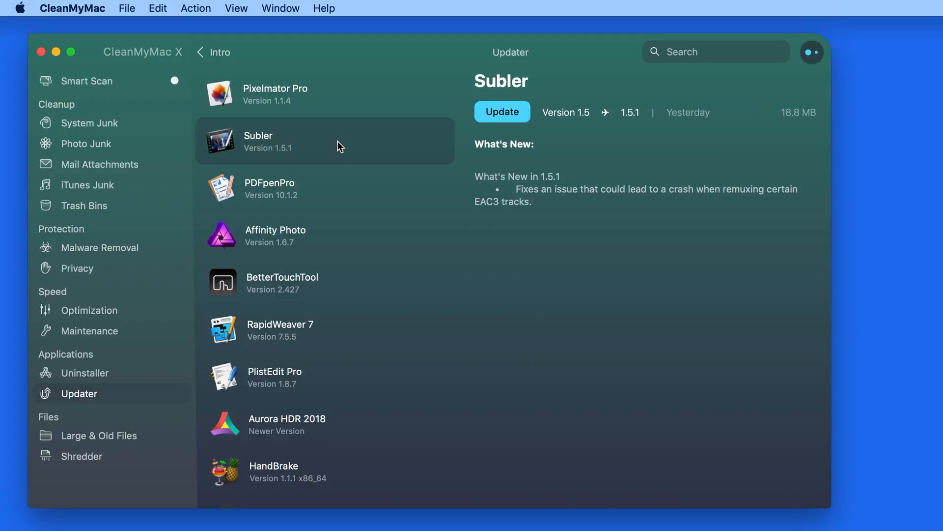
pyautogui.moveTo(341, 197)
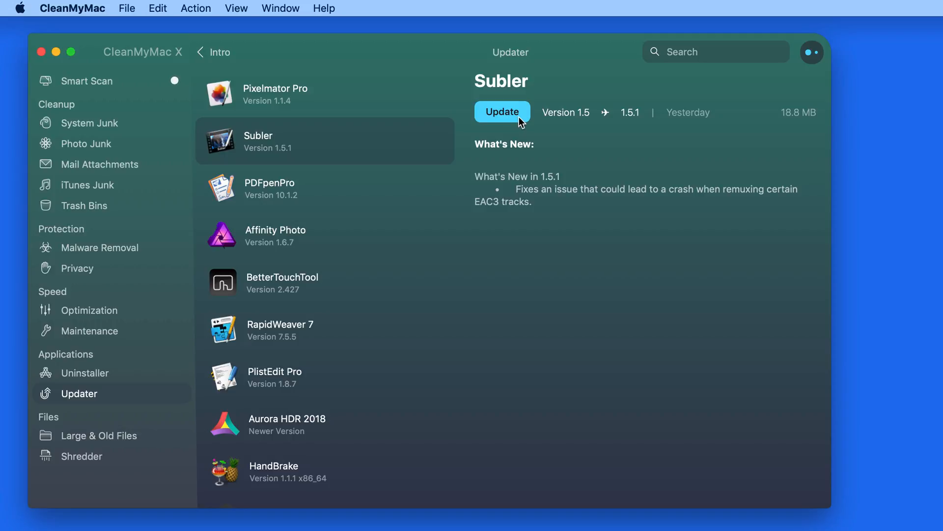
pyautogui.click(503, 112)
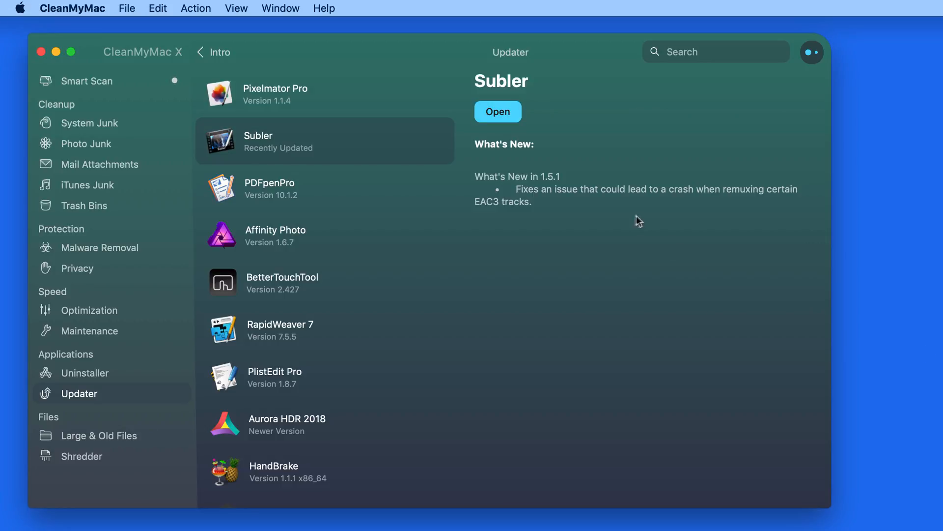
pyautogui.click(555, 8)
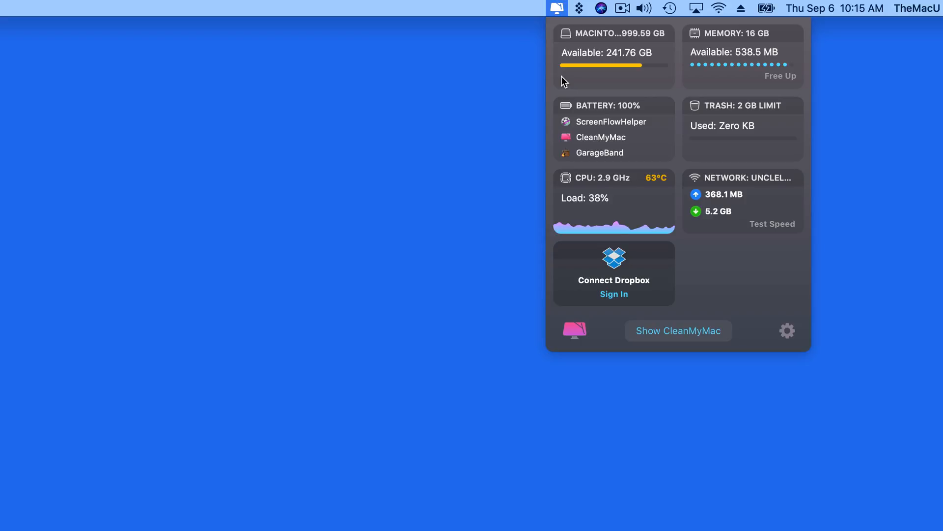
pyautogui.moveTo(650, 212)
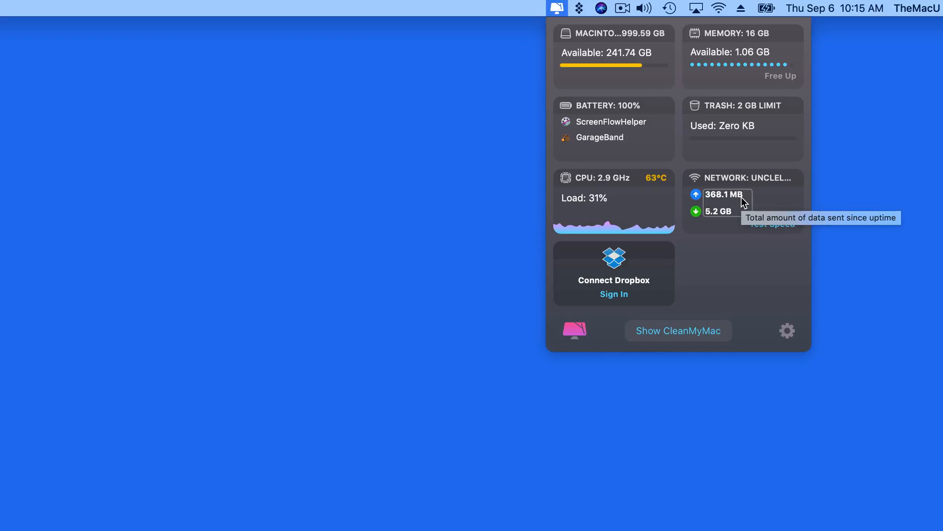
pyautogui.moveTo(776, 232)
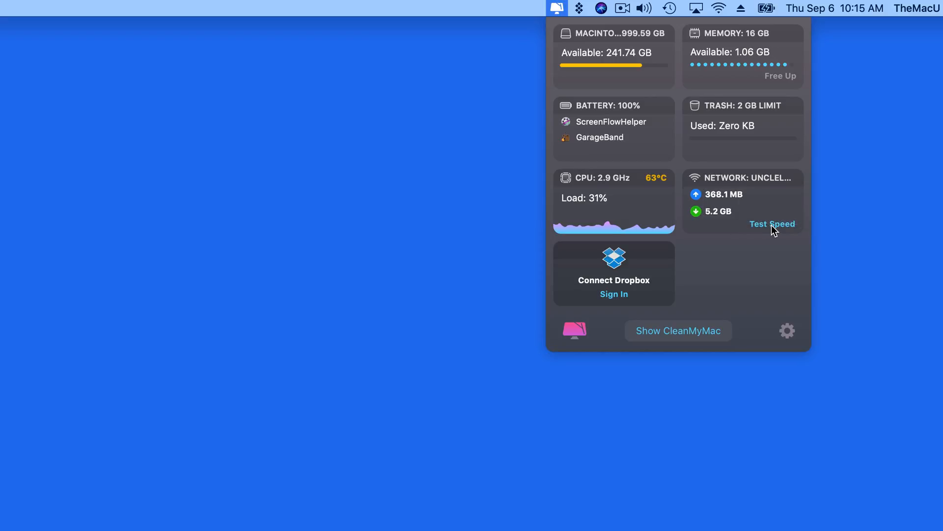
# Step: Run a network speed test from the menu bar overview
pyautogui.click(772, 223)
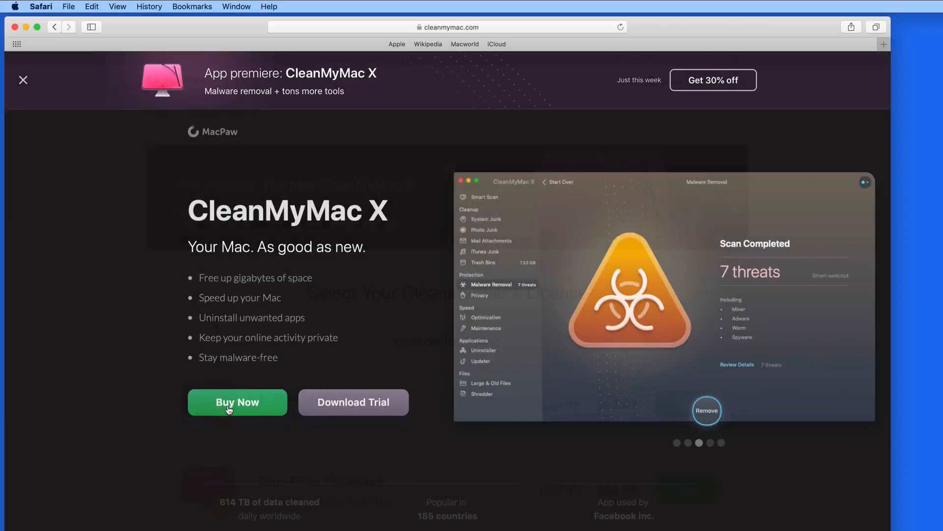
# Step: Go from cleanmymac.com to the MacPaw store's CleanMyMac X license page via Buy Now
pyautogui.click(237, 402)
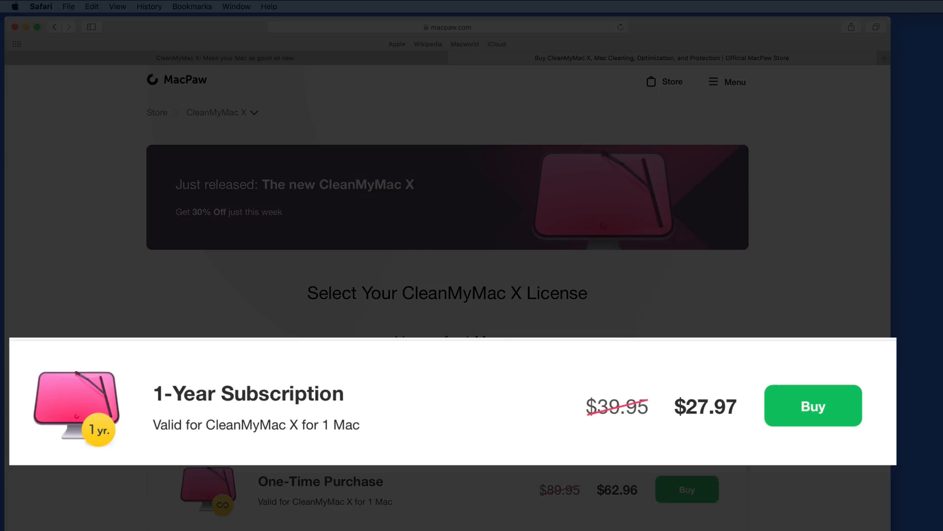
pyautogui.moveTo(672, 441)
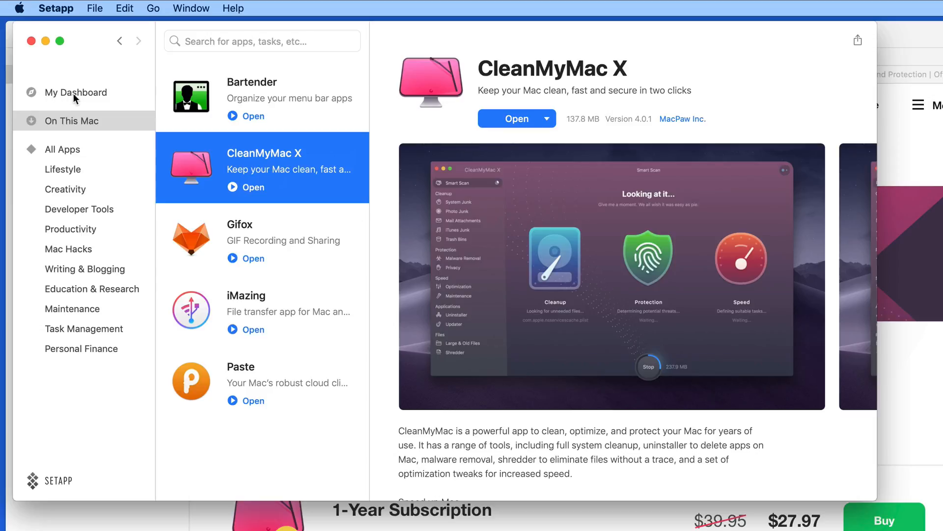
# Step: Select the CleanMyMac X listing under On This Mac in Setapp
pyautogui.click(76, 92)
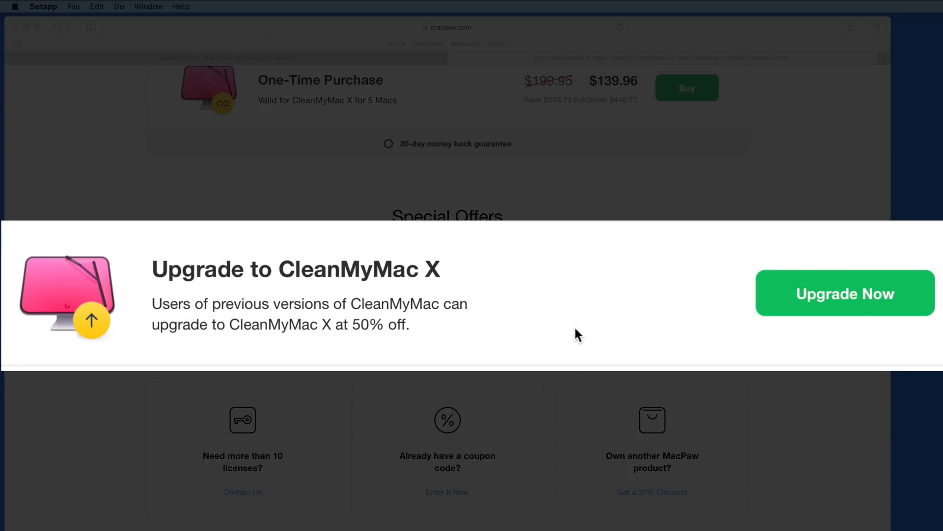
pyautogui.moveTo(575, 334)
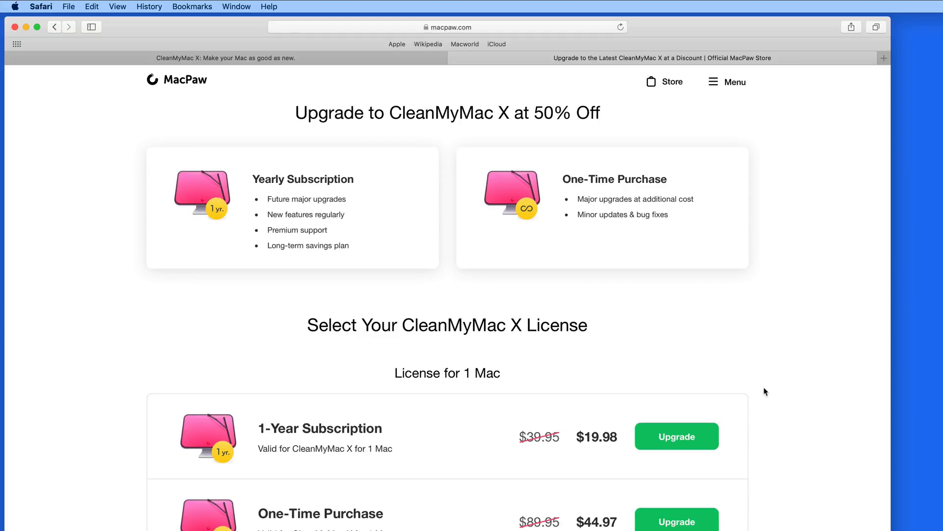
# Step: Scroll through the 50%-off upgrade prices for 1, 2 and 5 Macs
pyautogui.scroll(-3)
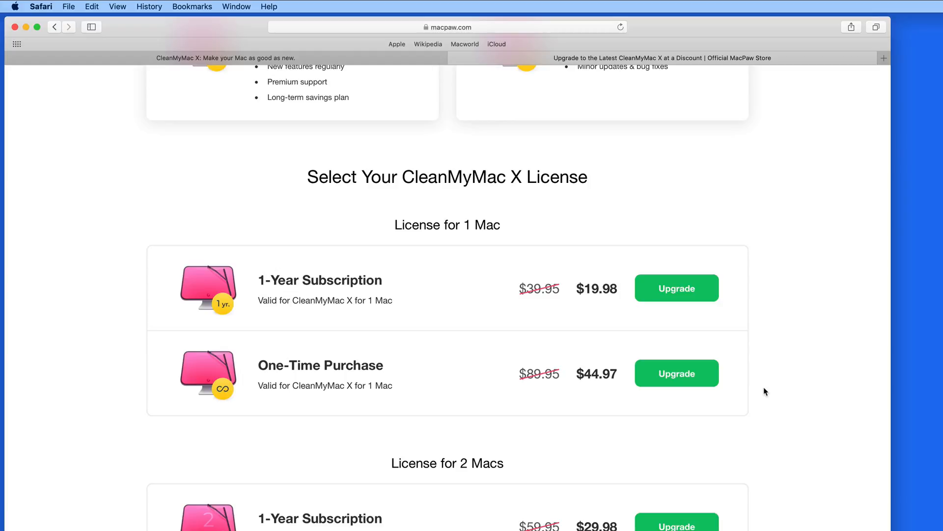
pyautogui.scroll(-3)
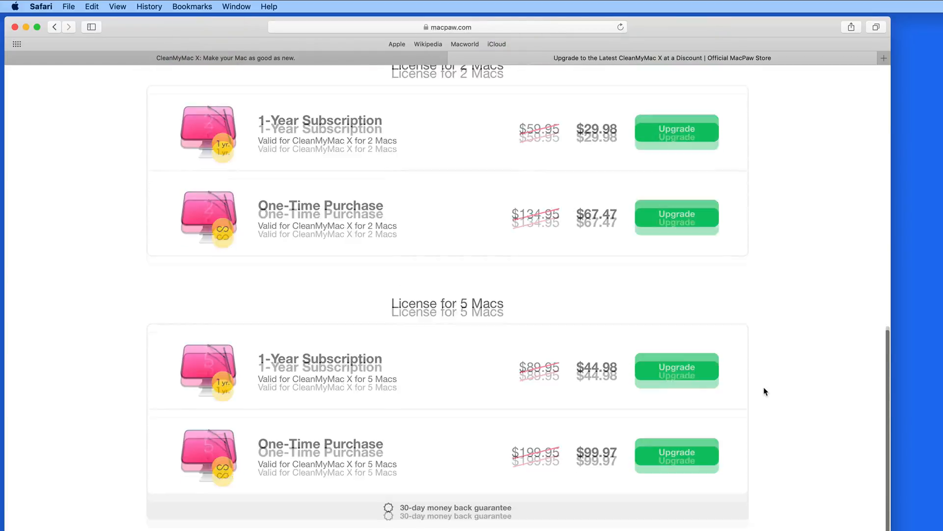
pyautogui.scroll(-3)
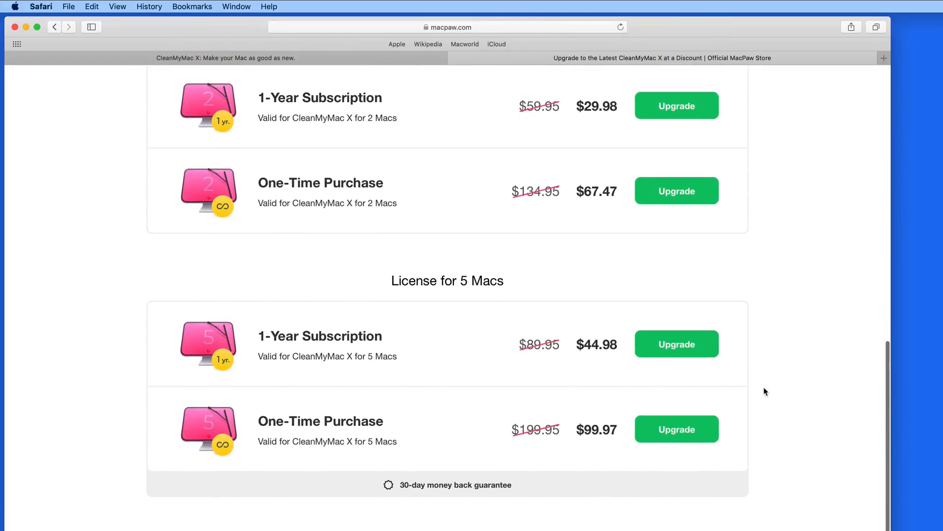
pyautogui.scroll(3)
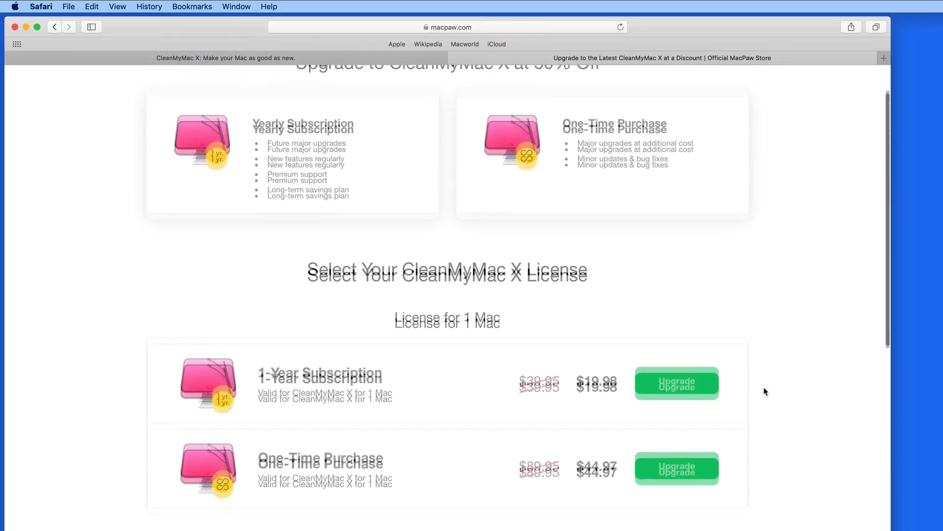